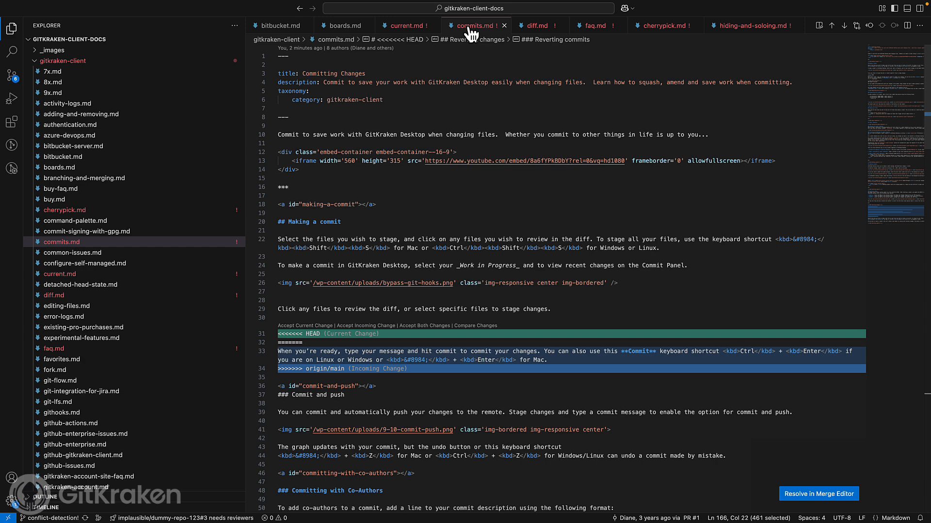
Step: Review the HEAD versus origin/main conflict blocks in diff.md and faq.md
{"action": "left_click", "coordinate": [536, 26]}
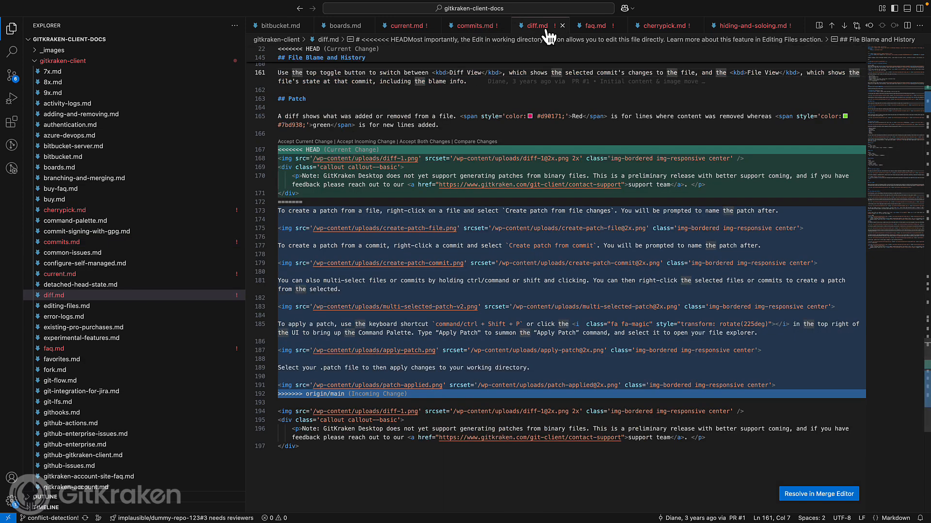
{"action": "left_click", "coordinate": [593, 25]}
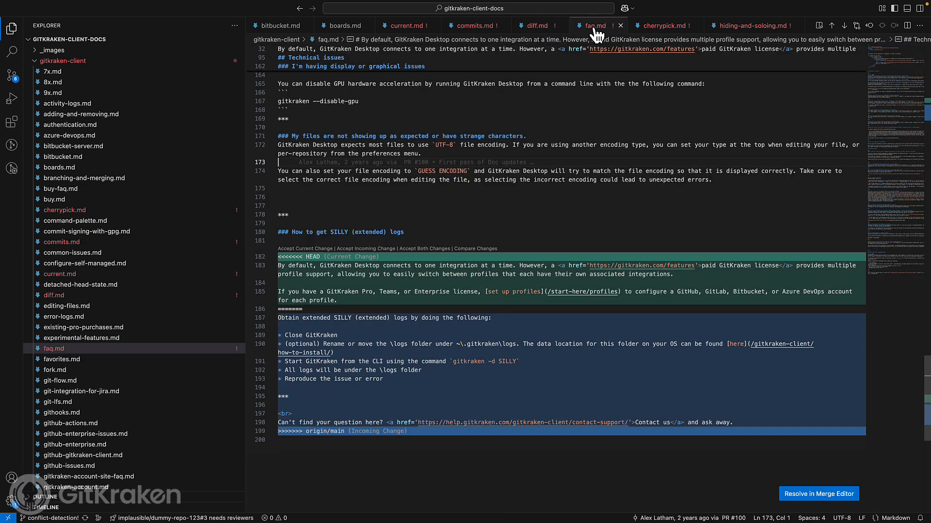
{"action": "left_click", "coordinate": [661, 25]}
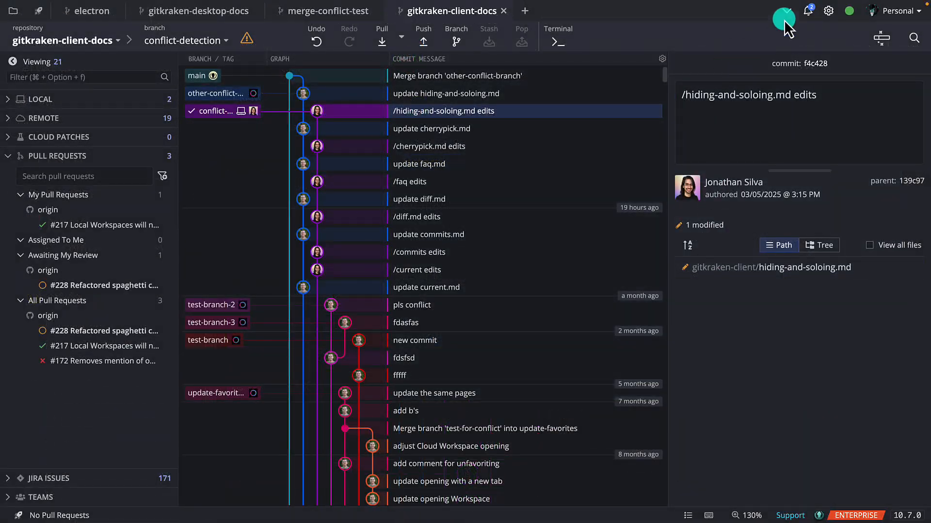
Step: Show the General preferences with Automatic Conflict Detection enabled
{"action": "left_click", "coordinate": [828, 11]}
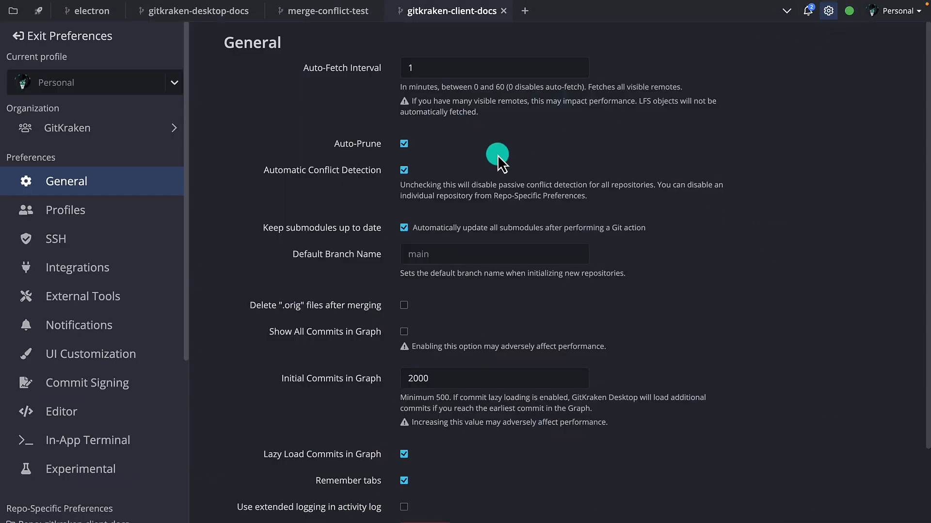
Step: View the GitKraken organization's members and teams, then return to the repository
{"action": "left_click", "coordinate": [67, 128]}
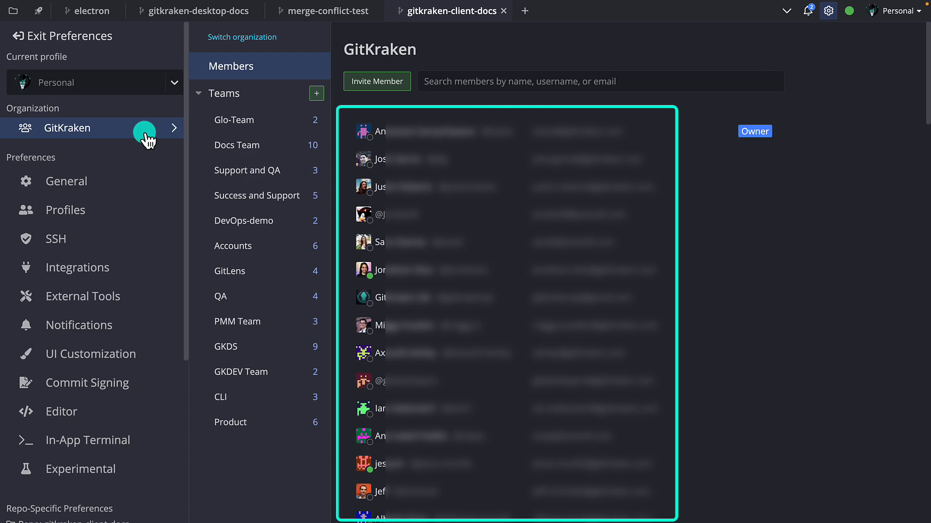
{"action": "left_click", "coordinate": [62, 36]}
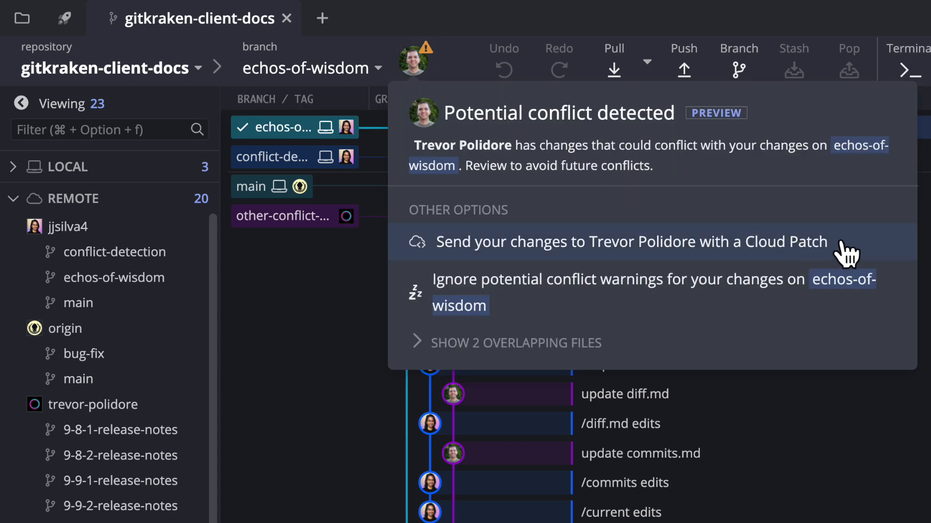
{"action": "mouse_move", "coordinate": [616, 350]}
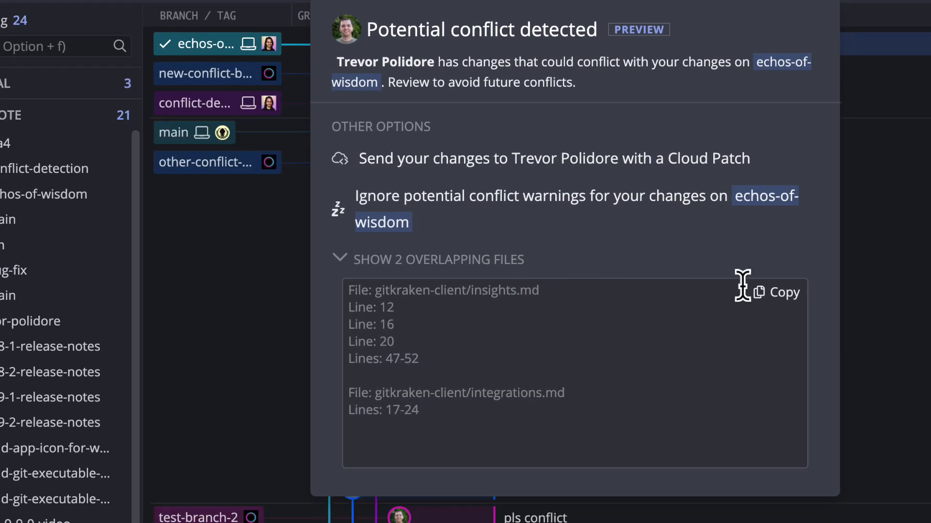
{"action": "mouse_move", "coordinate": [777, 297]}
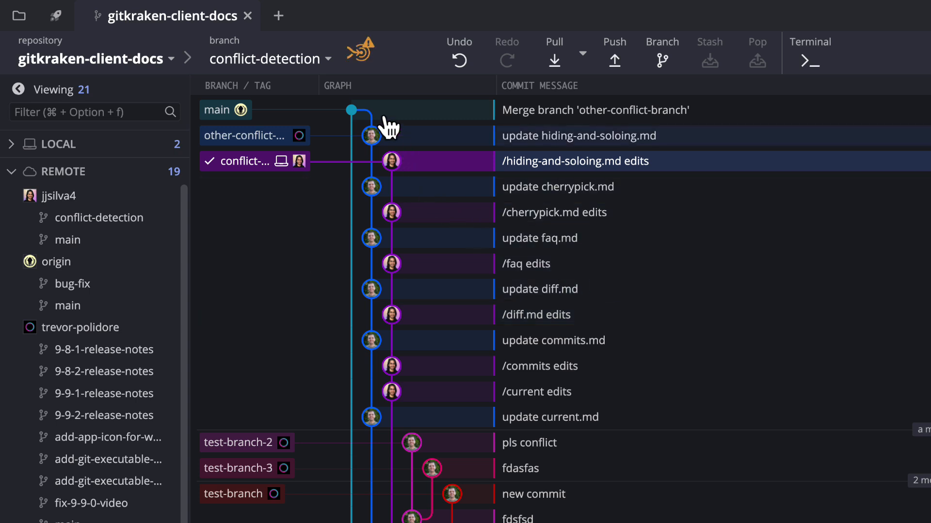
Step: Show the conflict-detection versus origin/main warning and invite the conflicting collaborator
{"action": "left_click", "coordinate": [357, 50]}
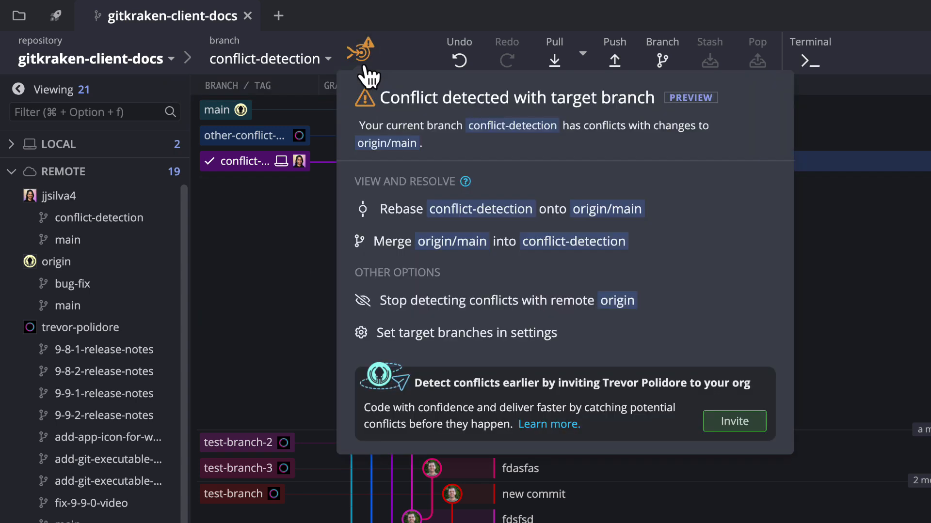
{"action": "mouse_move", "coordinate": [708, 224]}
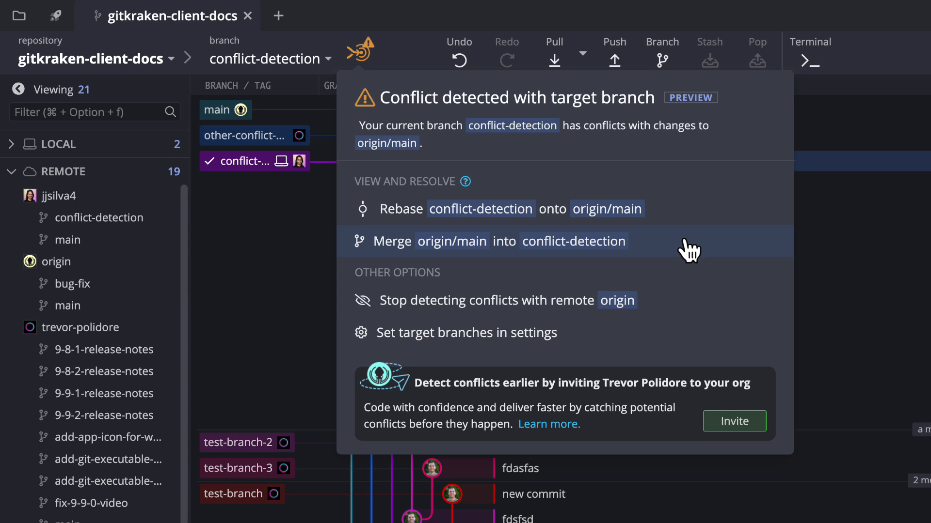
{"action": "mouse_move", "coordinate": [663, 347]}
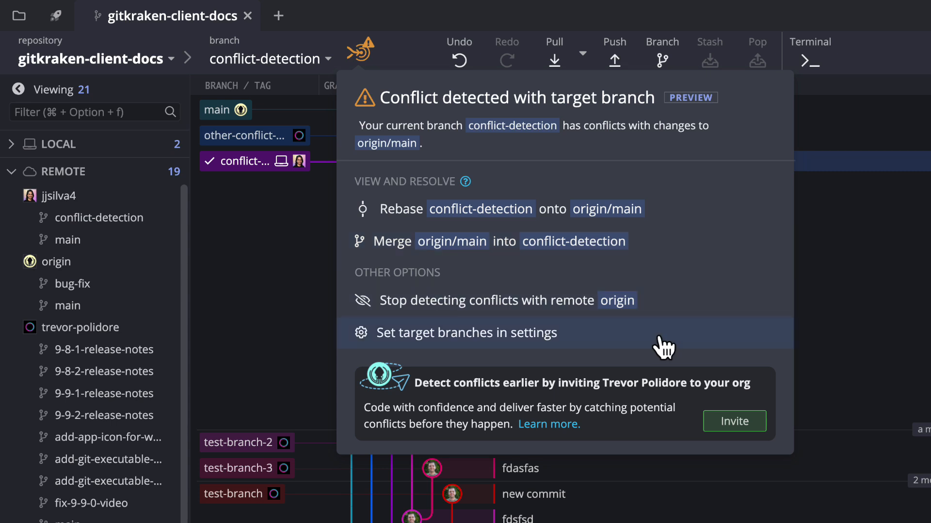
{"action": "mouse_move", "coordinate": [766, 434]}
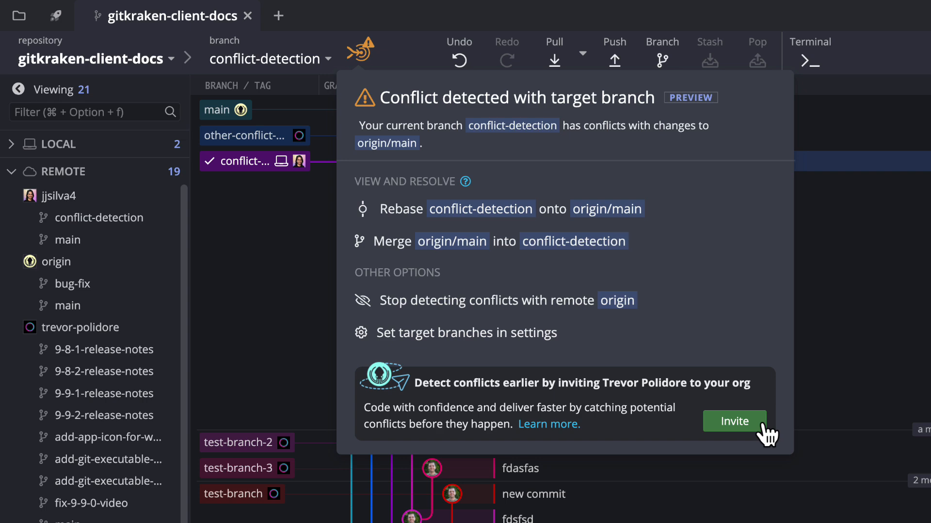
{"action": "left_click", "coordinate": [733, 421]}
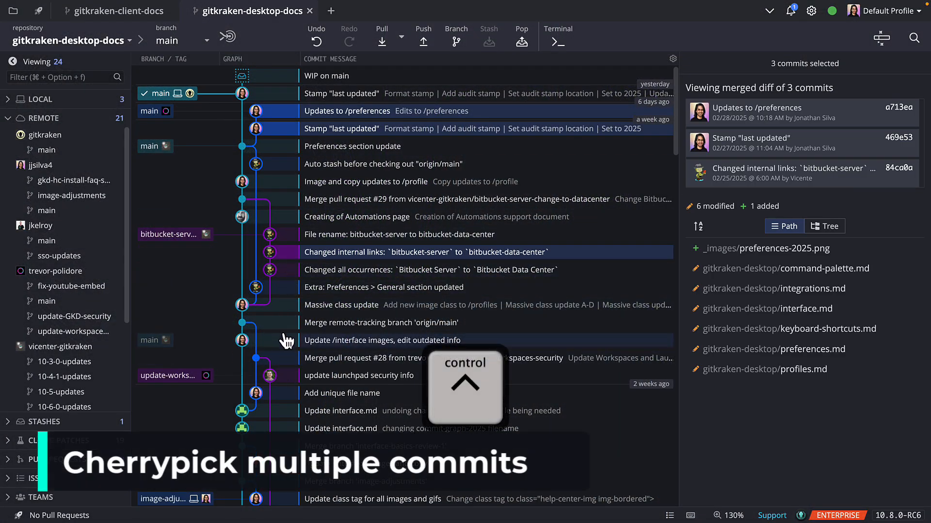
Step: Add 'update launchpad security info' to the selection and bring up the Cherry pick 5 commits menu
{"action": "left_click", "coordinate": [359, 375]}
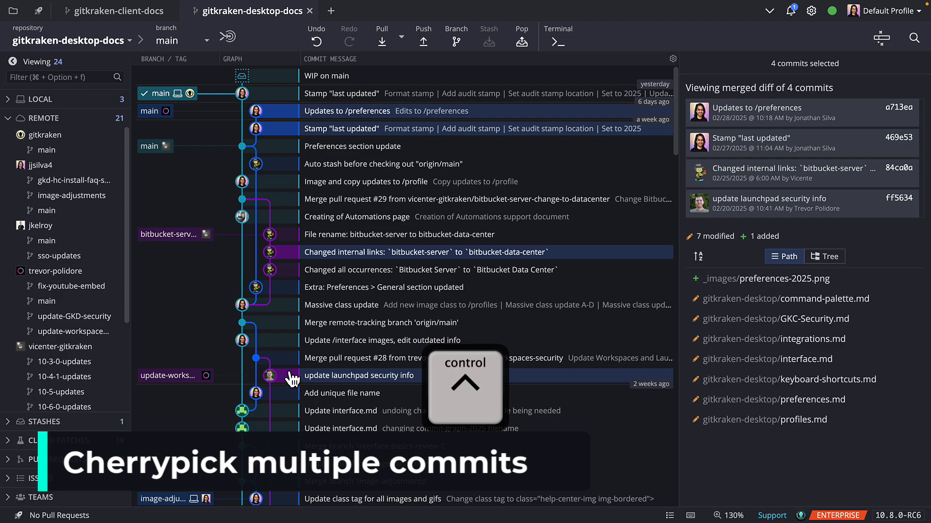
{"action": "scroll", "scroll_direction": "down", "scroll_amount": 3}
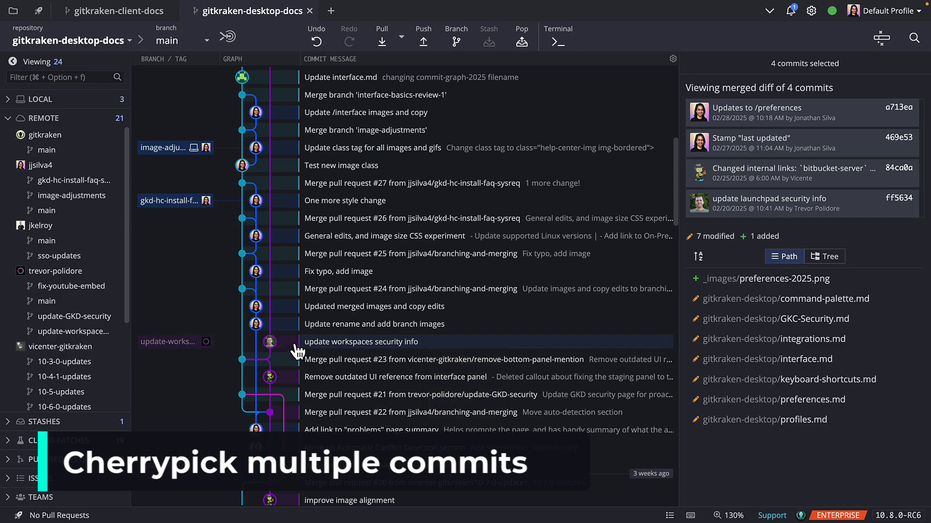
{"action": "right_click", "coordinate": [297, 352]}
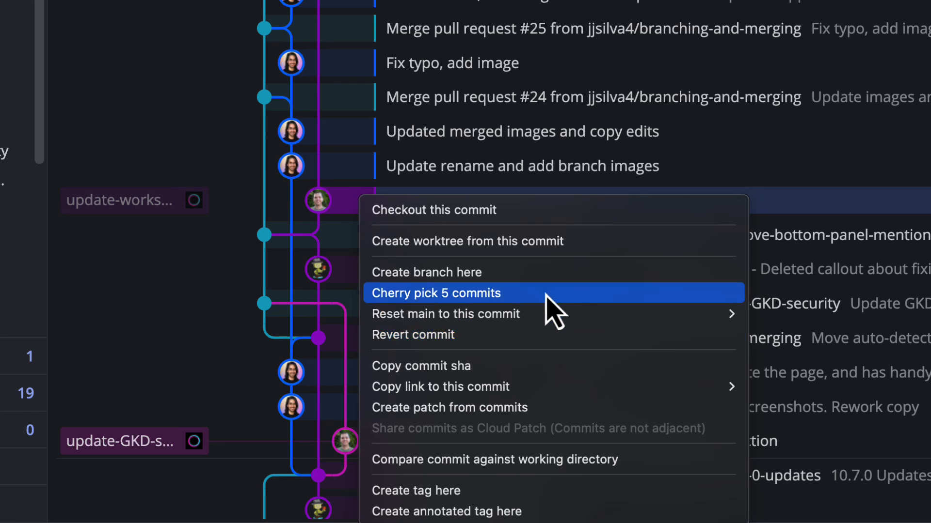
Step: Cherry-pick the five commits onto ccd144: reword Updates to /preferences, squash Stamp "last updated", move workspaces security info above launchpad
{"action": "left_click", "coordinate": [436, 292]}
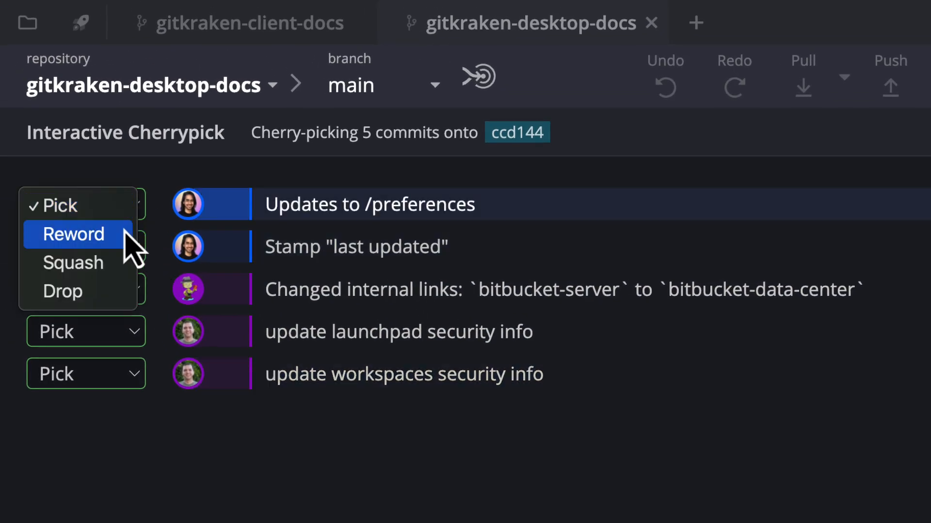
{"action": "left_click", "coordinate": [75, 234]}
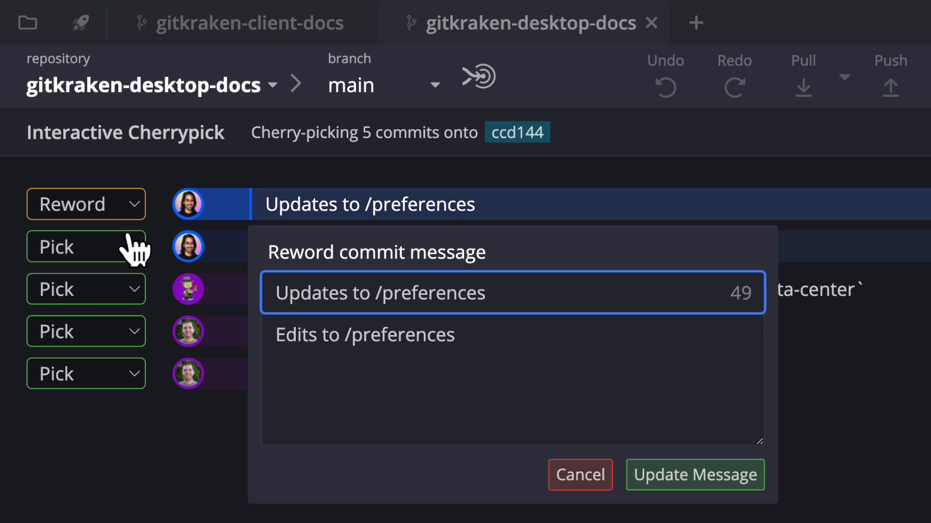
{"action": "left_click", "coordinate": [87, 247]}
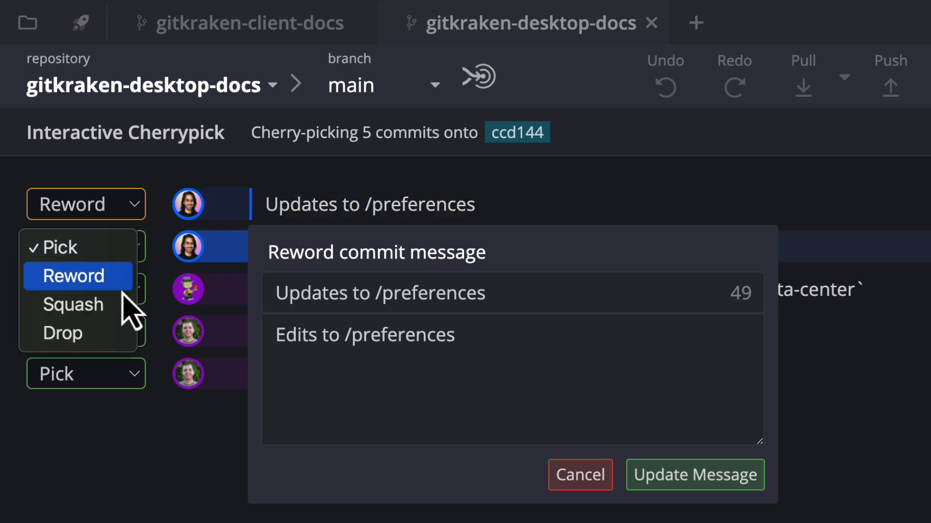
{"action": "left_click", "coordinate": [72, 303]}
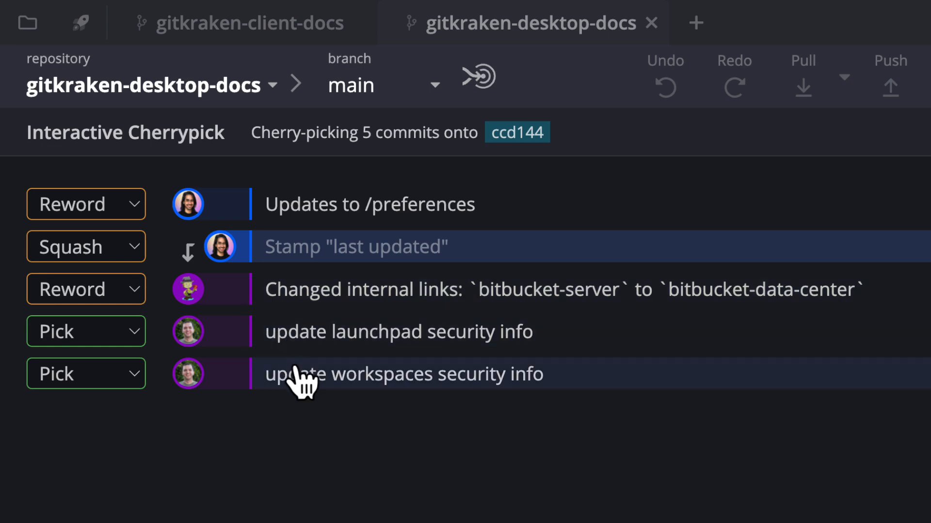
{"action": "left_click_drag", "start_coordinate": [302, 374], "coordinate": [302, 332]}
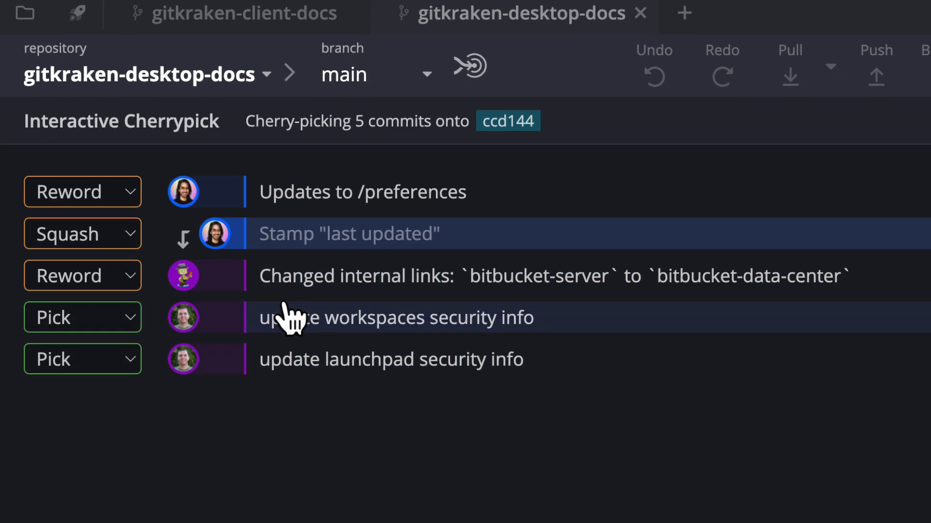